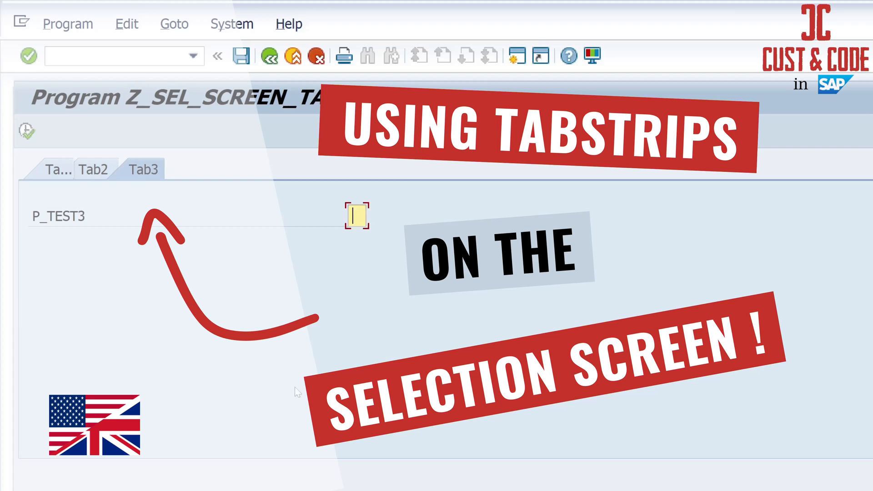
# Step: Switch between the three tabs of the existing selection screen
pyautogui.click(97, 168)
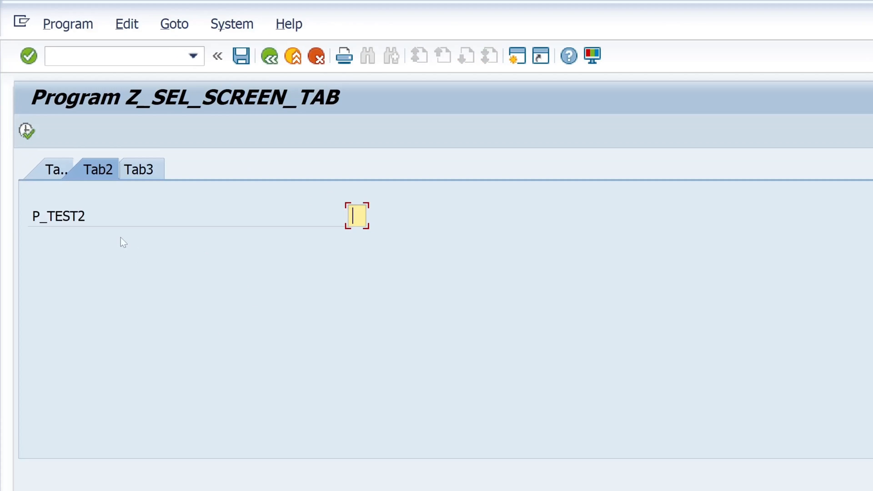
pyautogui.click(56, 168)
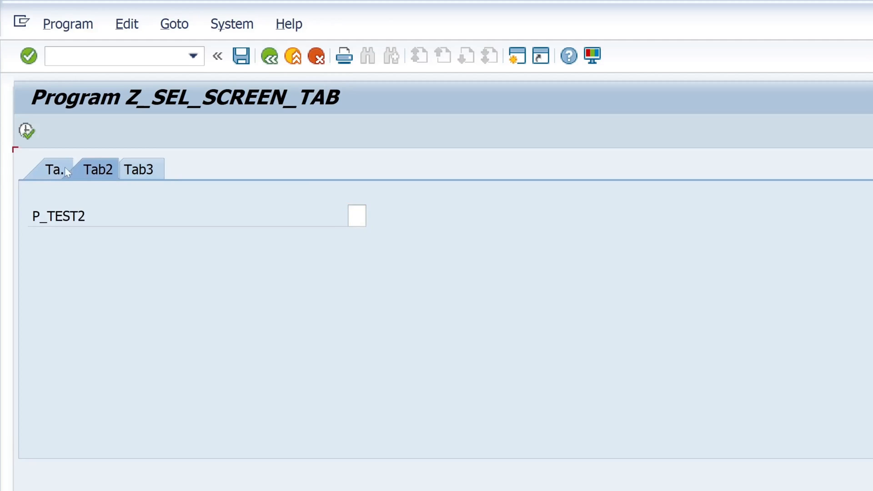
pyautogui.click(142, 169)
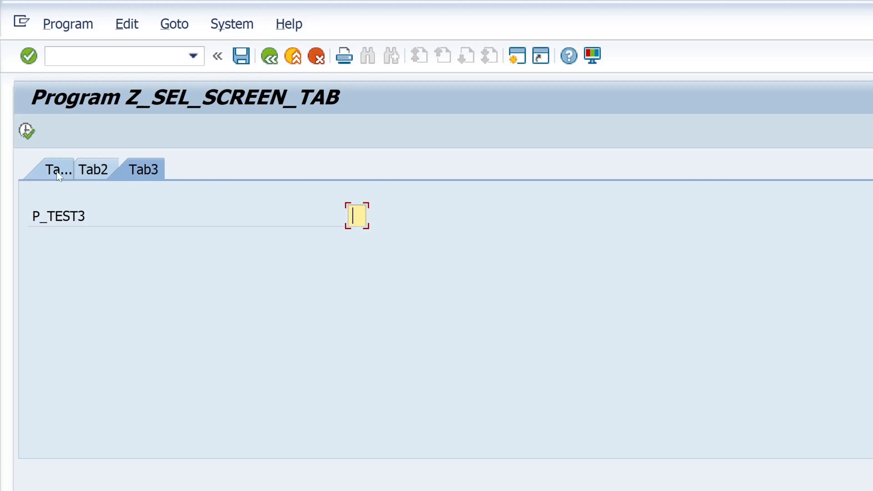
pyautogui.moveTo(234, 267)
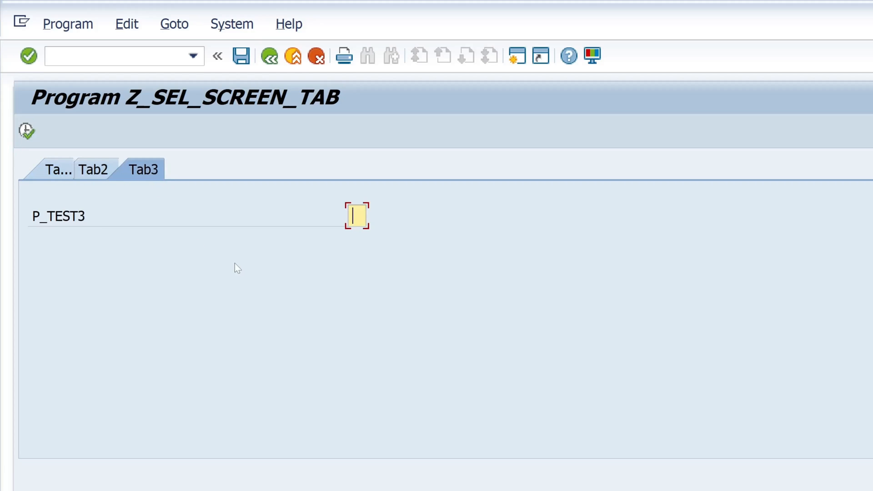
pyautogui.moveTo(435, 365)
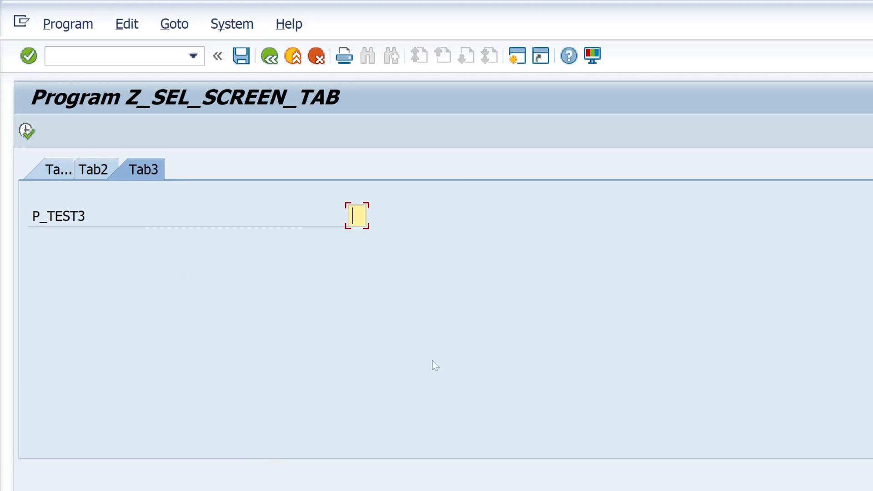
pyautogui.moveTo(432, 414)
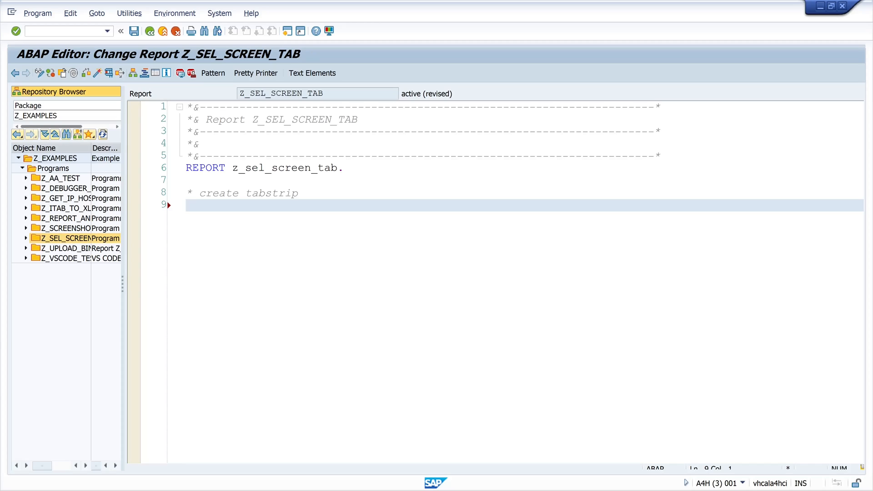
# Step: Code tabbed block 'tab' with tab_tab1 (user-command tab1, default screen 1001), closed by END OF BLOCK tab
pyautogui.doubleClick(248, 193)
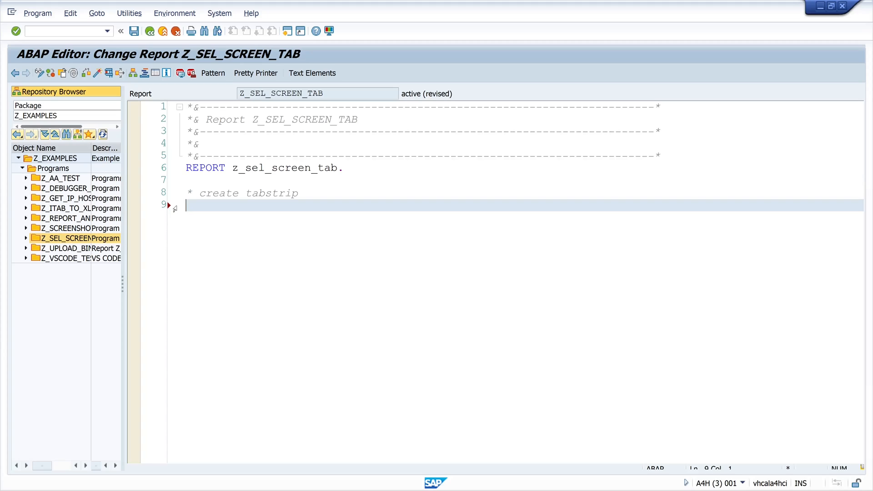
pyautogui.write('sele')
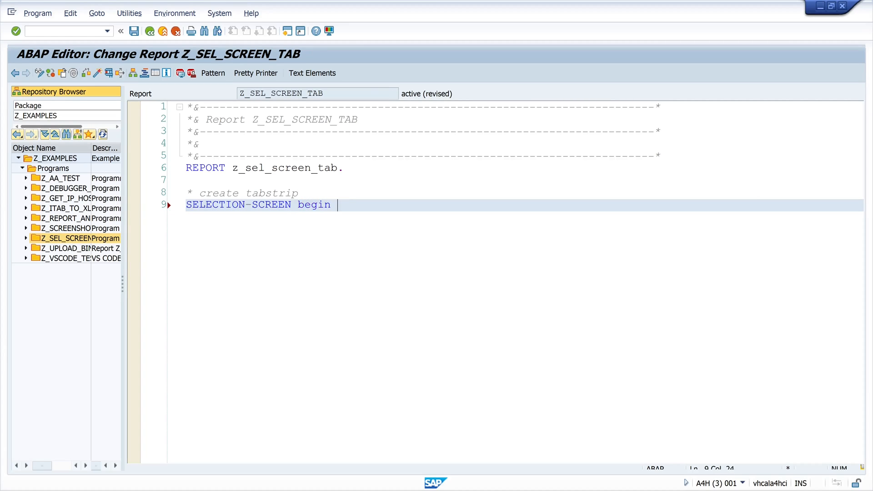
pyautogui.write('of TABBED BLOCK tab for 10 li')
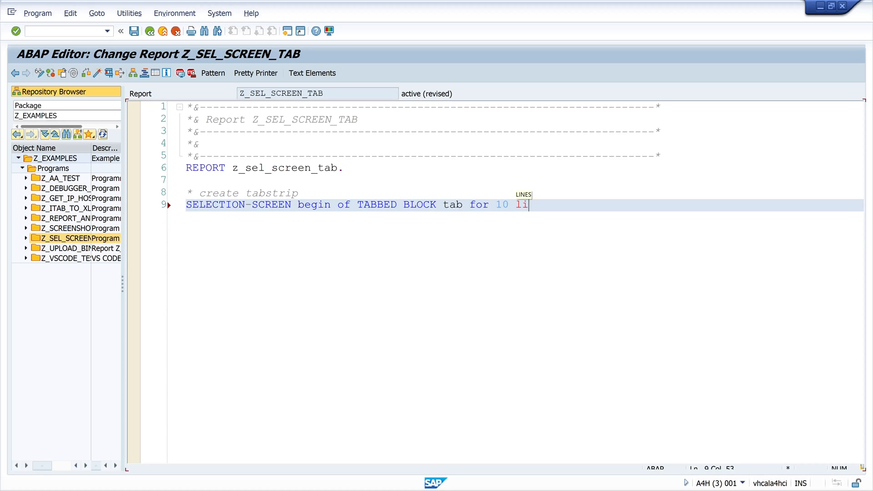
pyautogui.write('NES.')
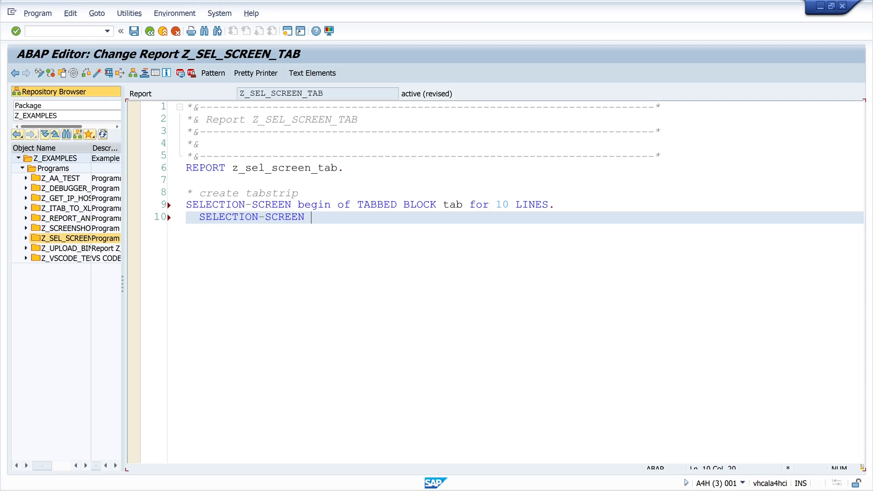
pyautogui.write('TAB (20) t')
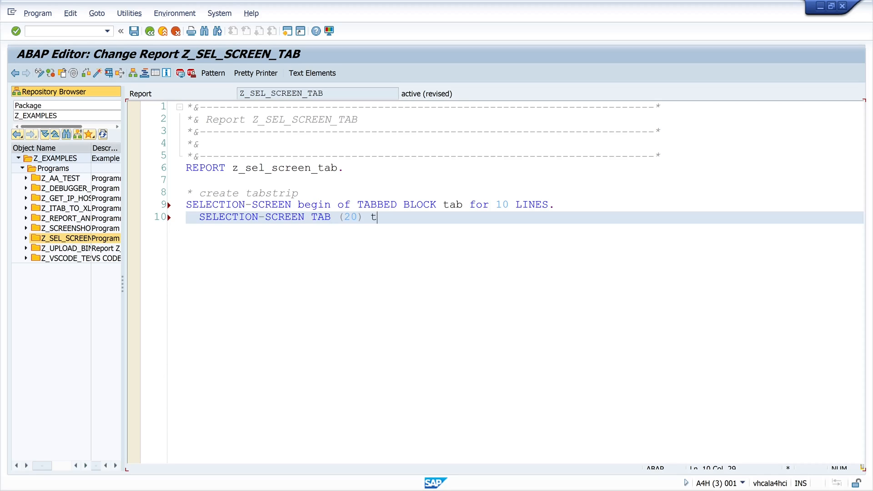
pyautogui.write('ab_tab1 u')
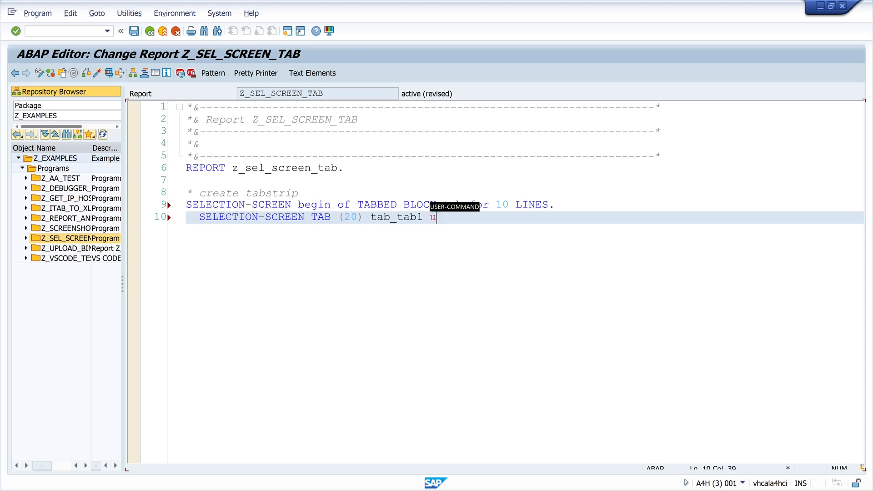
pyautogui.write('SER-COMMAND tab1 d')
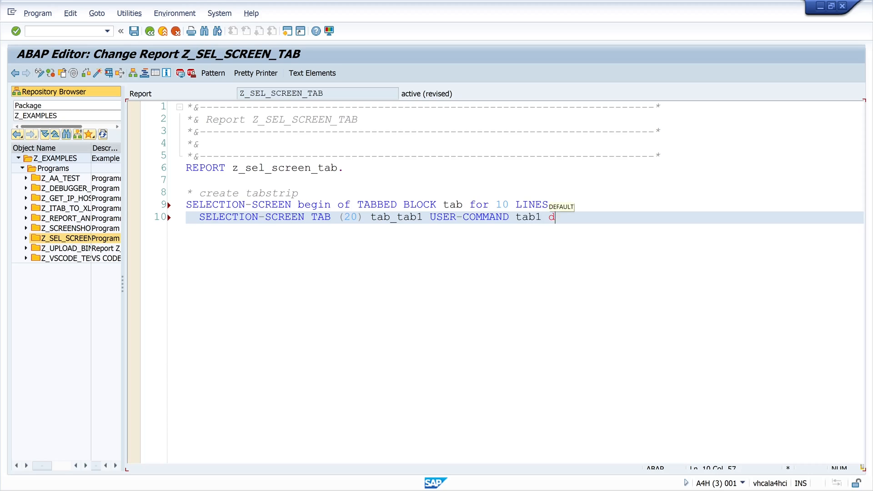
pyautogui.write('EFAULT SCREEN 1001.')
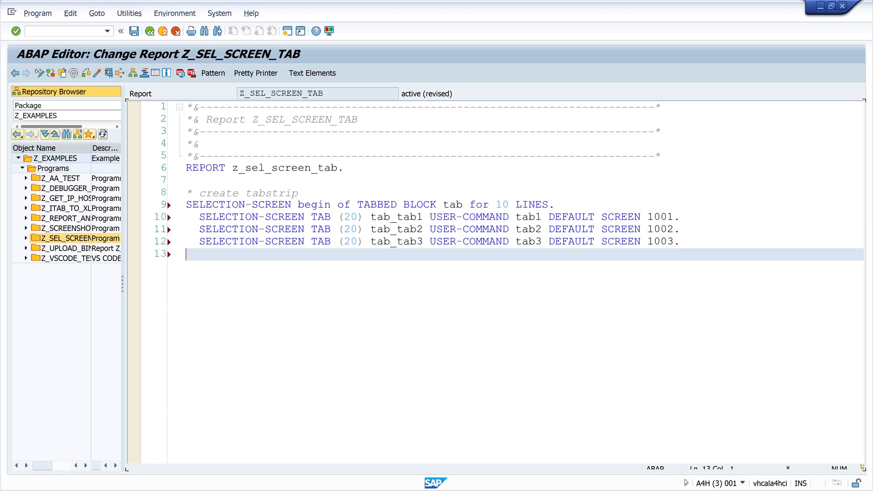
pyautogui.write('SELECTION-SCREEN end o')
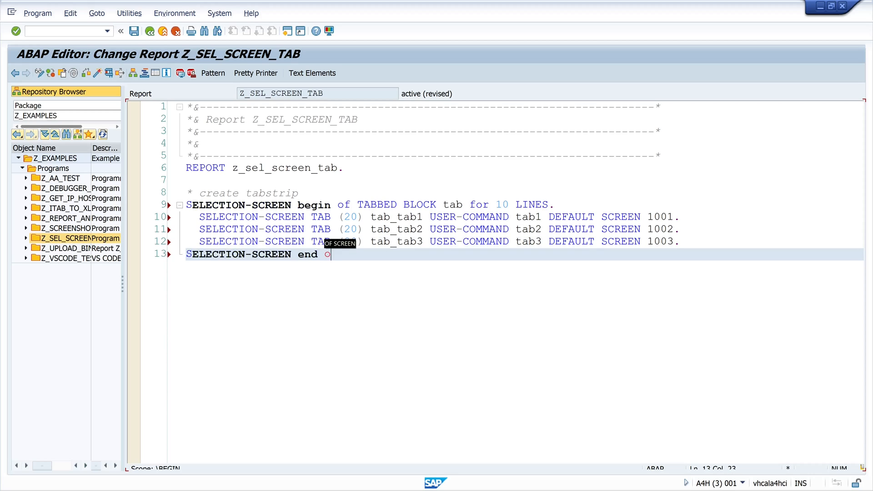
pyautogui.write('of b')
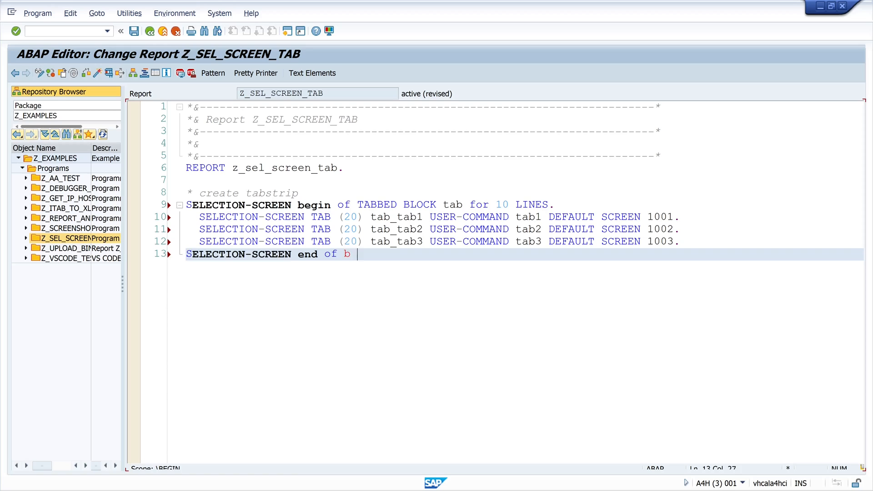
pyautogui.write('LOCK tab.')
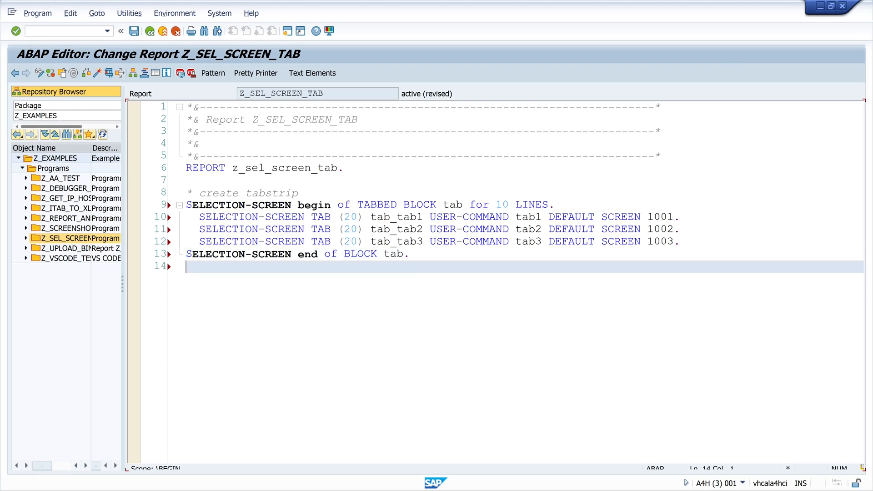
# Step: Define subscreen 1001 holding parameter p_test1 and begin the INITIALIZATION event
pyautogui.write('SELECTION-SCREEN')
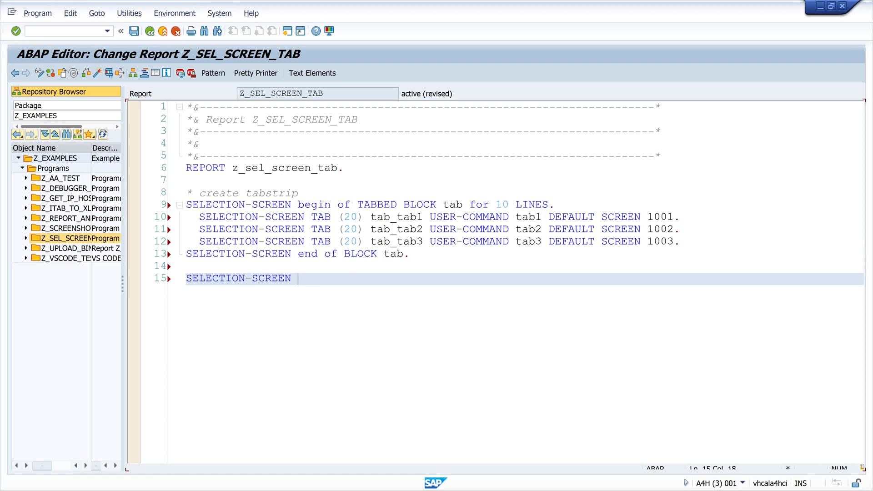
pyautogui.write('BEGIN OF SCREEN 1001 as SUBSCREEN')
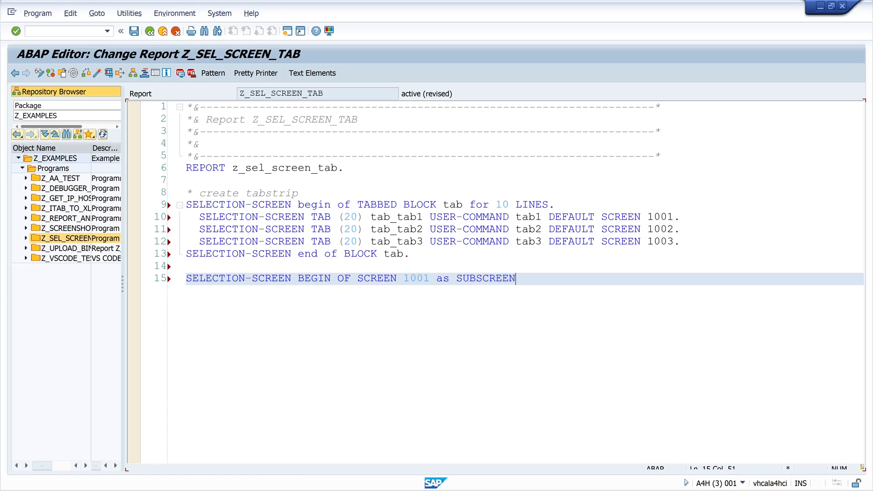
pyautogui.write('.')
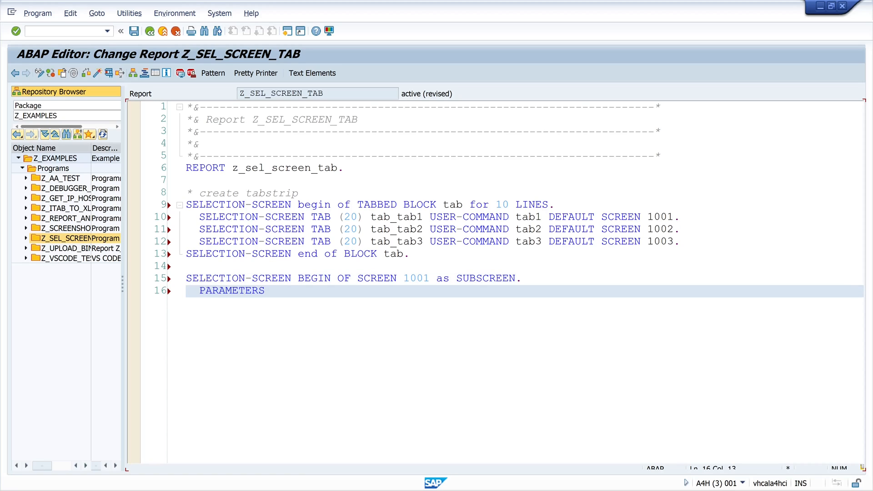
pyautogui.write(': p_test1.')
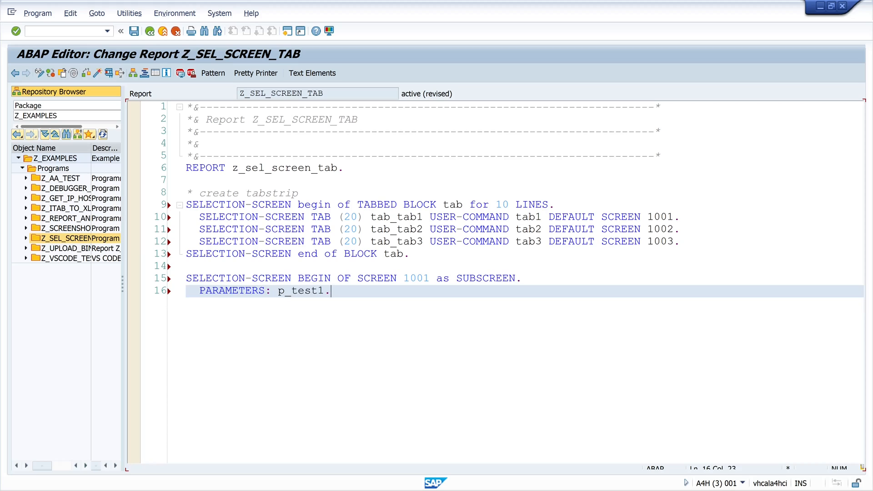
pyautogui.write('SELECTION-SCREEN')
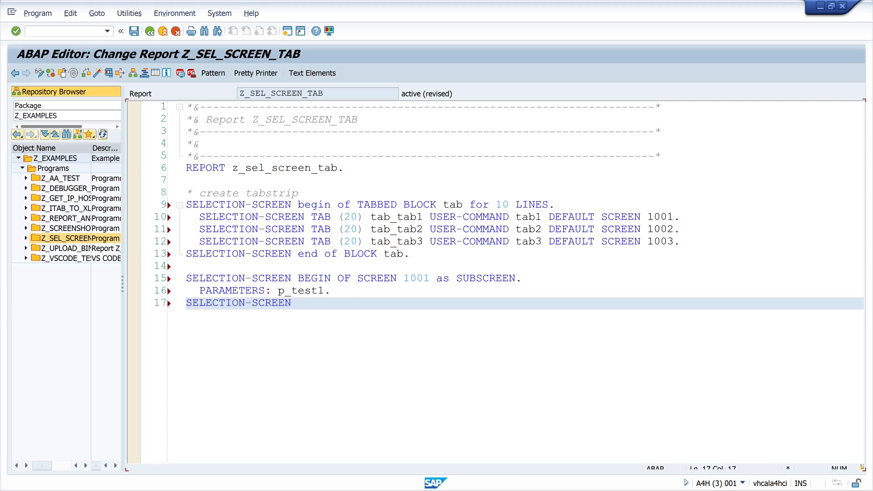
pyautogui.write('end OF SCREEN 1001.')
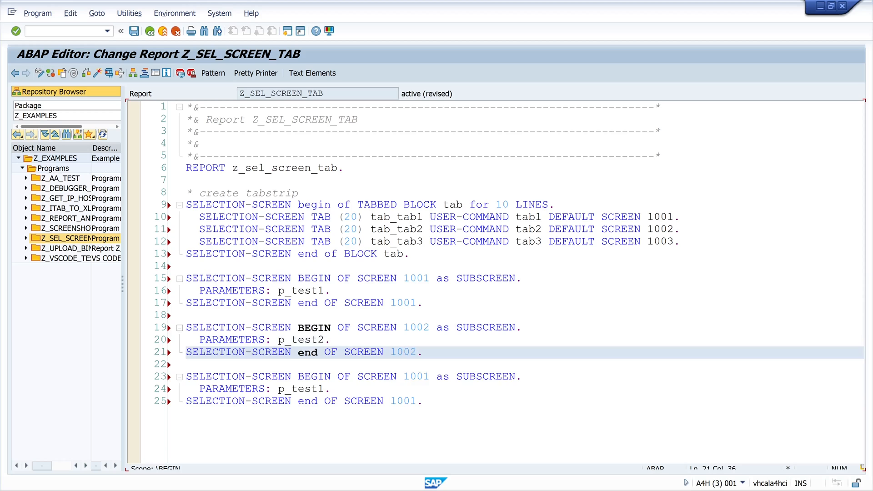
pyautogui.scroll(-3)
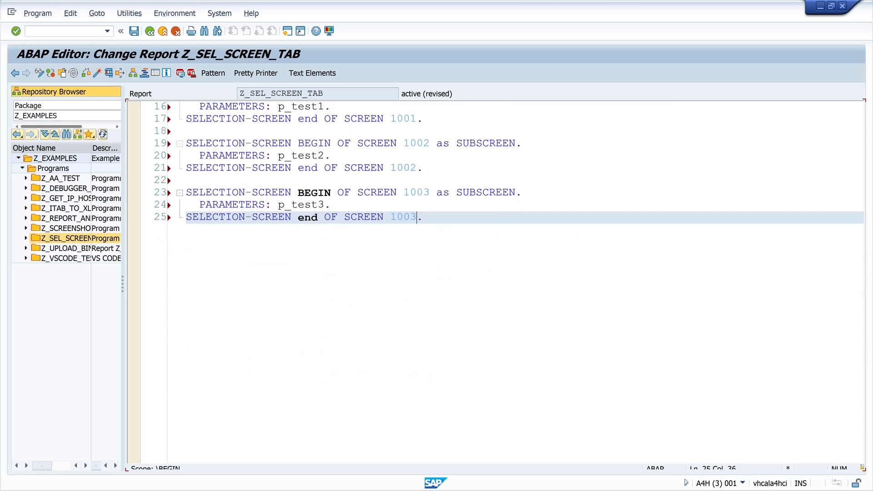
pyautogui.write('in')
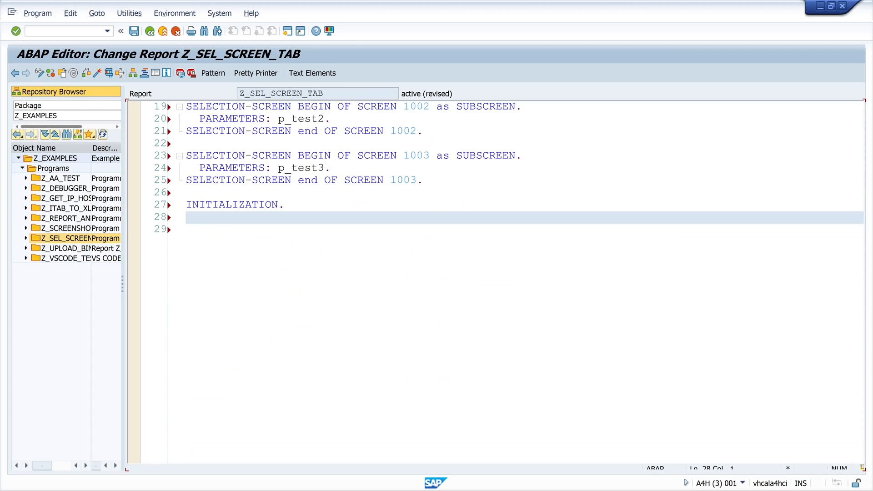
# Step: Label tab_tab1 'Tab1' and tab_tab2 'Tab2', then begin AT SELECTION-SCREEN
pyautogui.write("tab_tab1 = 'Ta'")
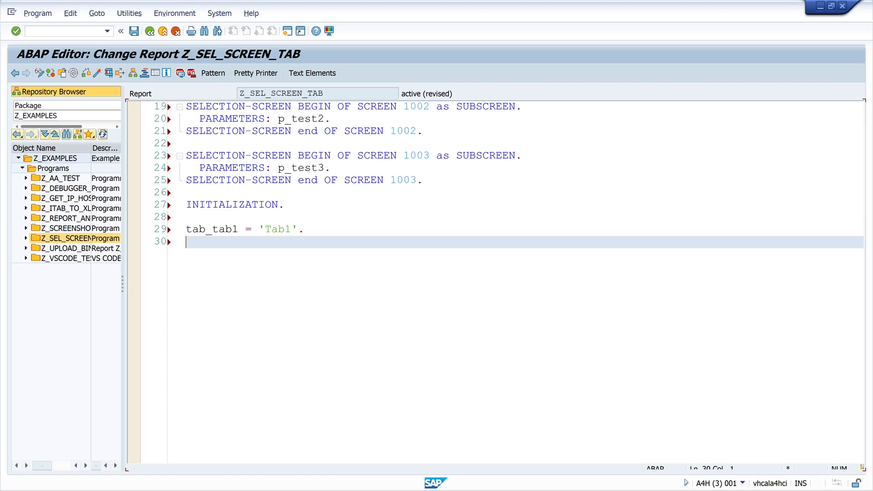
pyautogui.write("tab_tab2 = 'Tab2'.")
pyautogui.write("tab_tab3 = 'Tab3'.")
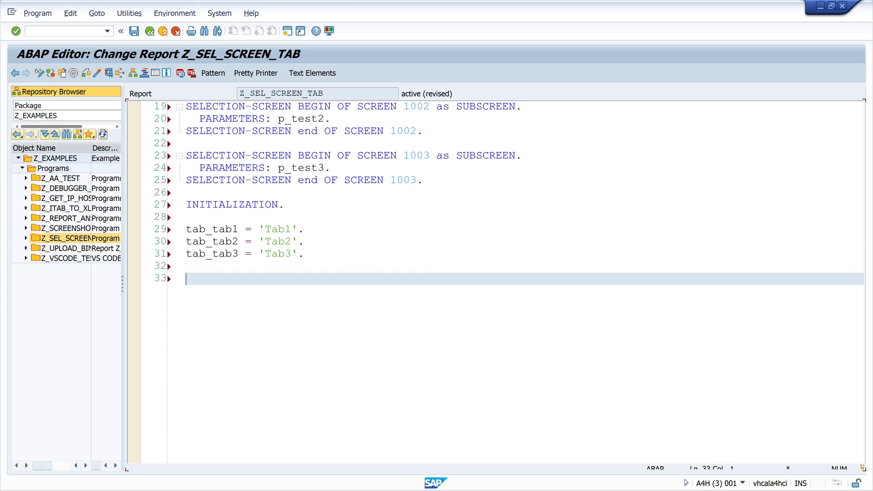
pyautogui.write('AT se')
pyautogui.write('case')
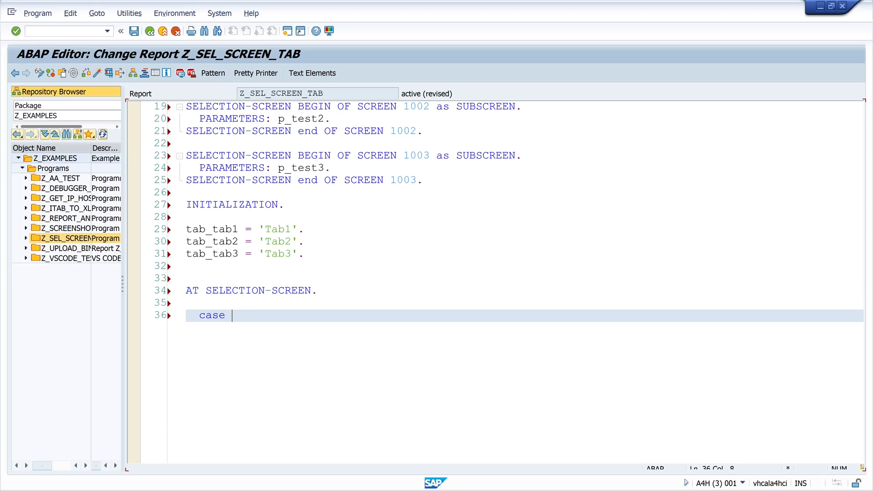
# Step: Write CASE sy-ucomm with MESSAGE 'TAB 1 klicked' TYPE 'S' branches, closed by ENDCASE
pyautogui.write('sy-ucom')
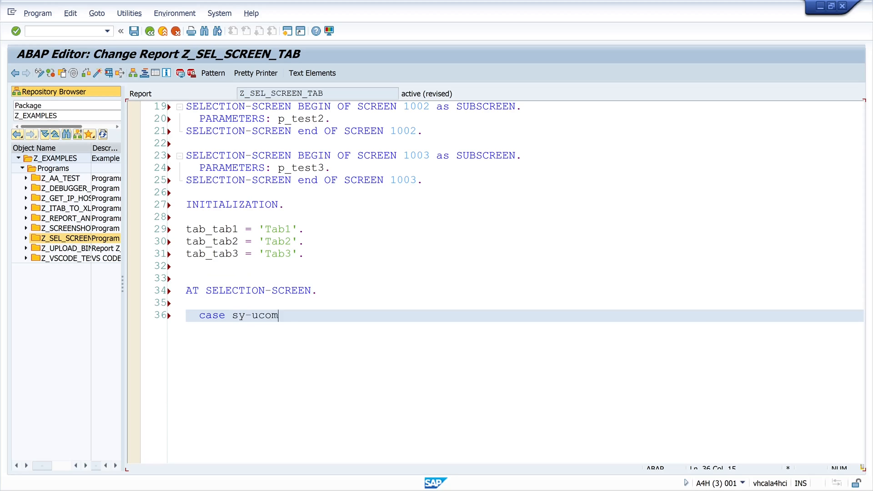
pyautogui.write('.')
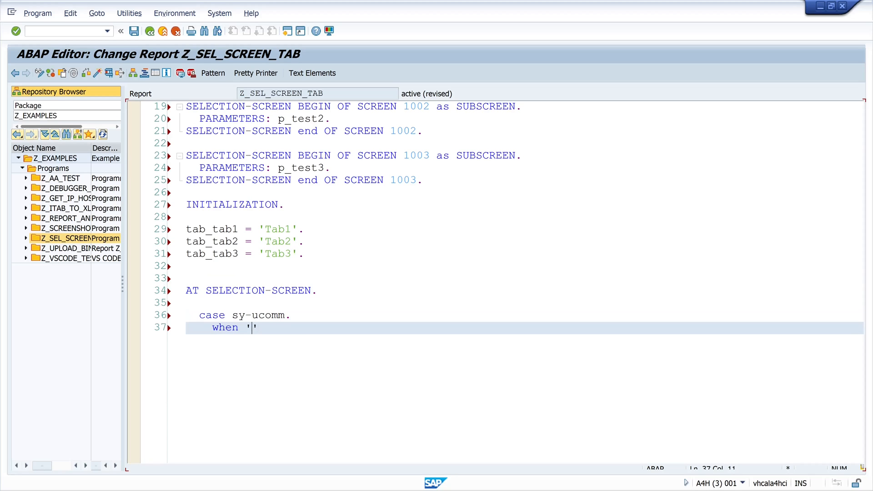
pyautogui.scroll(3)
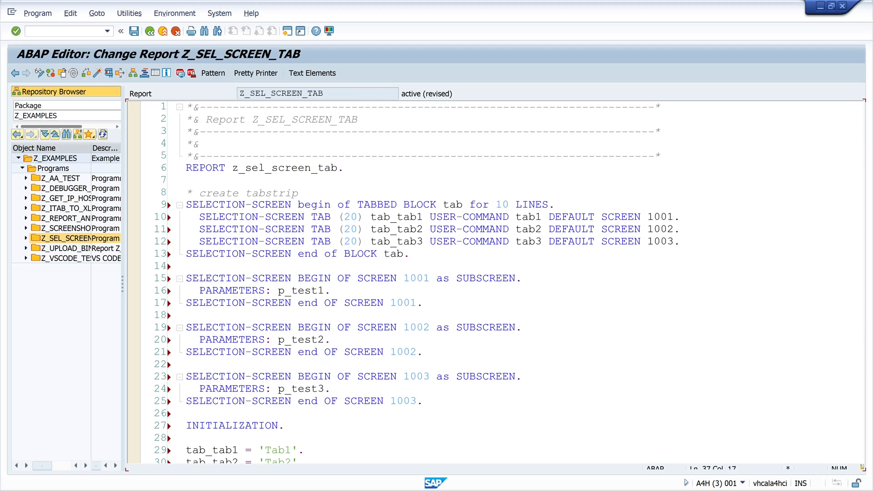
pyautogui.scroll(-3)
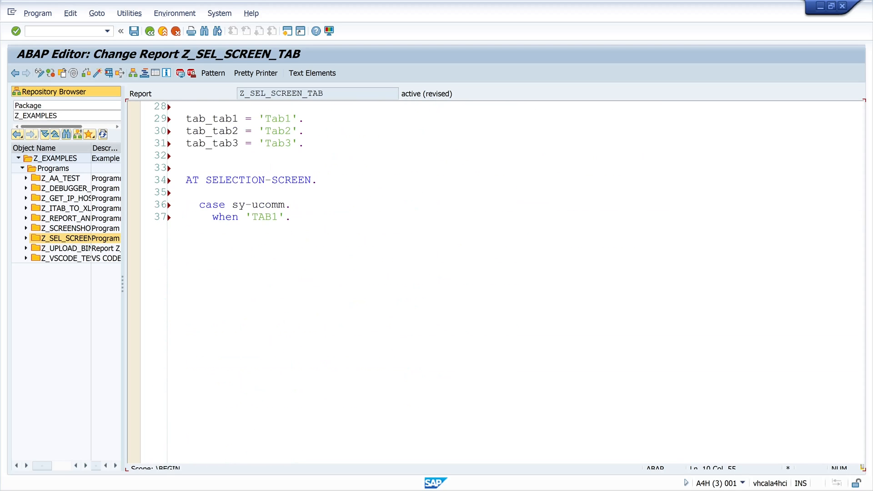
pyautogui.write('MESSAGE')
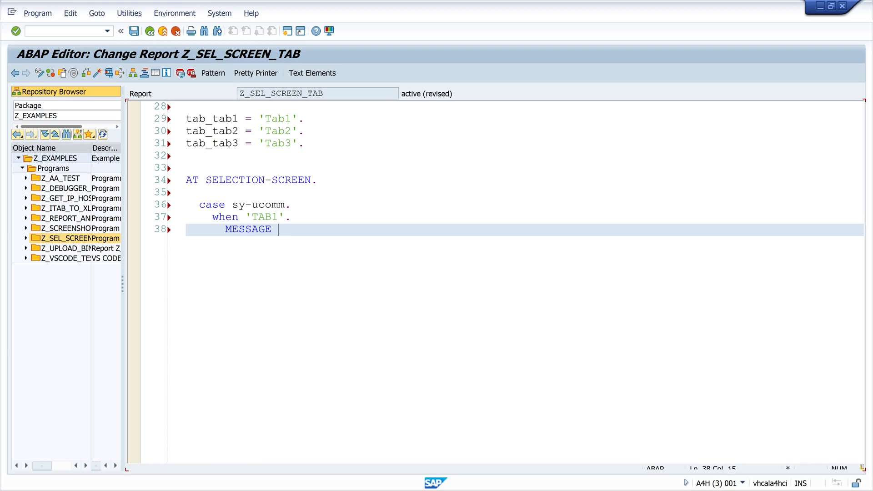
pyautogui.write("'TAB 1 klicked'")
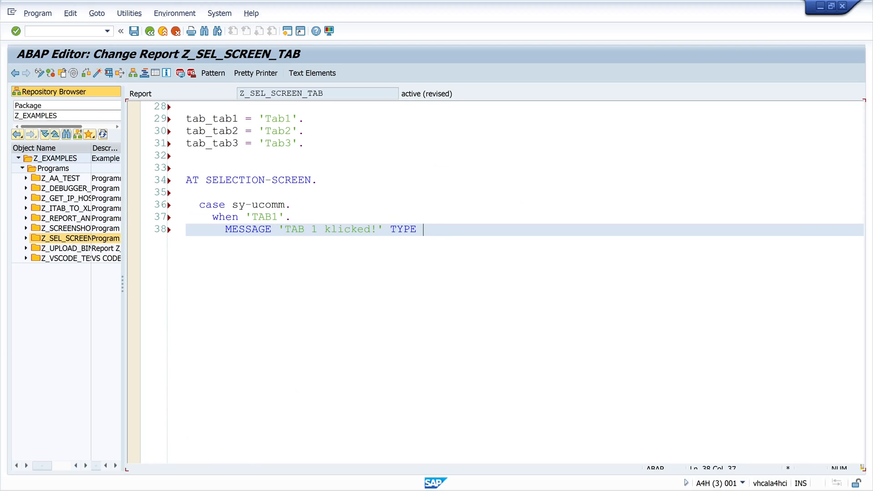
pyautogui.write("'S'.")
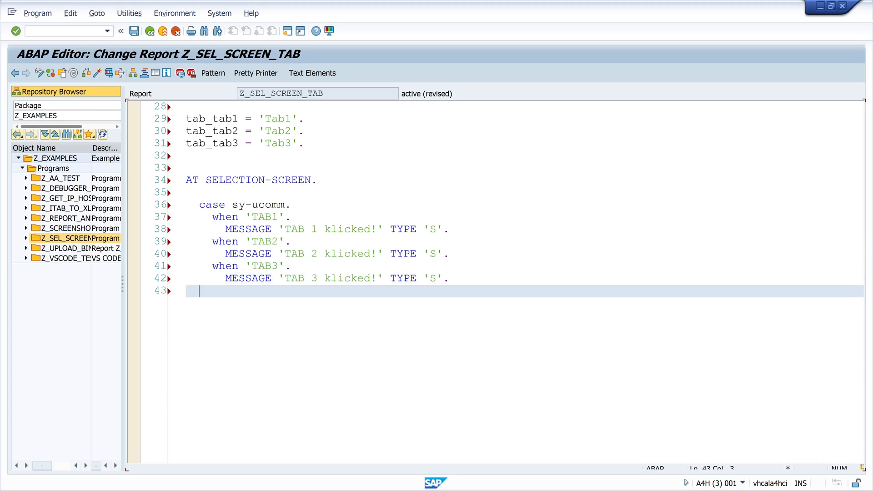
pyautogui.write('endcase.')
pyautogui.write('w')
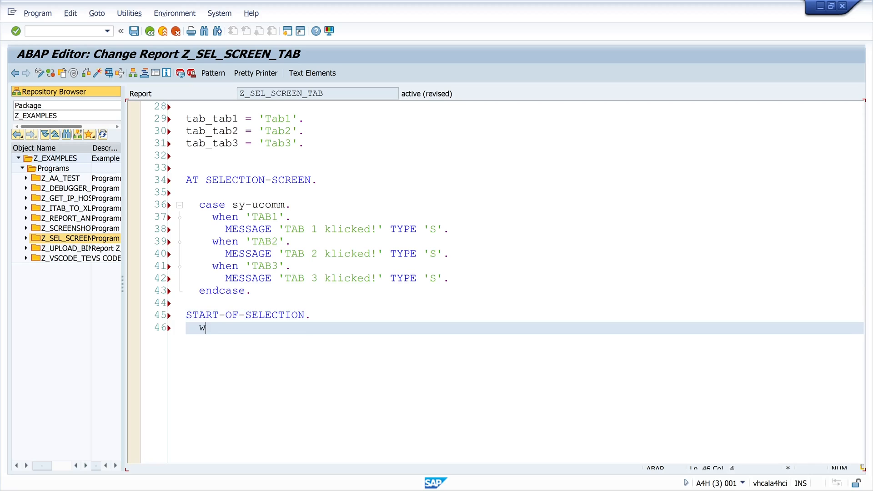
# Step: Add WRITE lines for 'Active Tab' tab-activetab and 'Active Subscreen' tab-dynnr
pyautogui.write("rite: / 'Activ'")
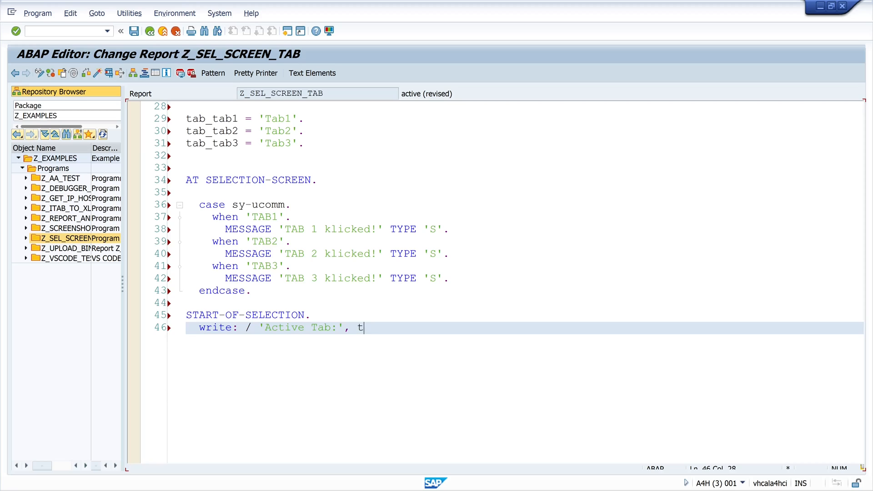
pyautogui.write('ab-activetab')
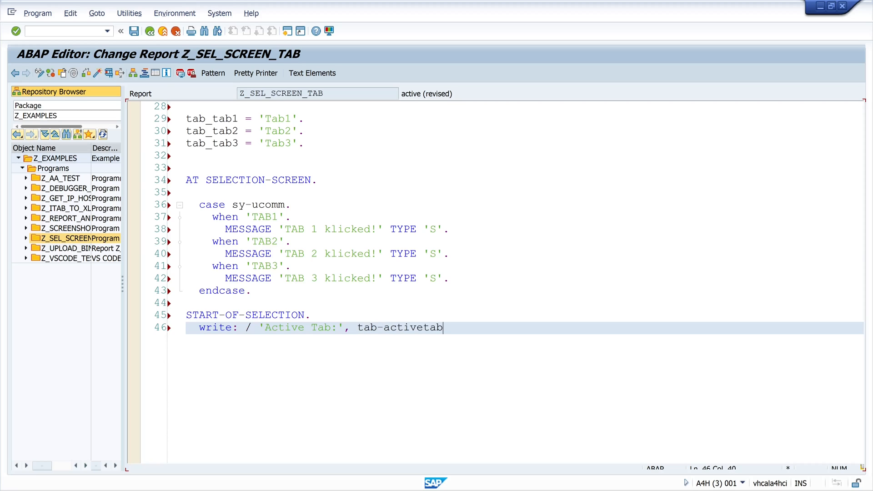
pyautogui.write('.')
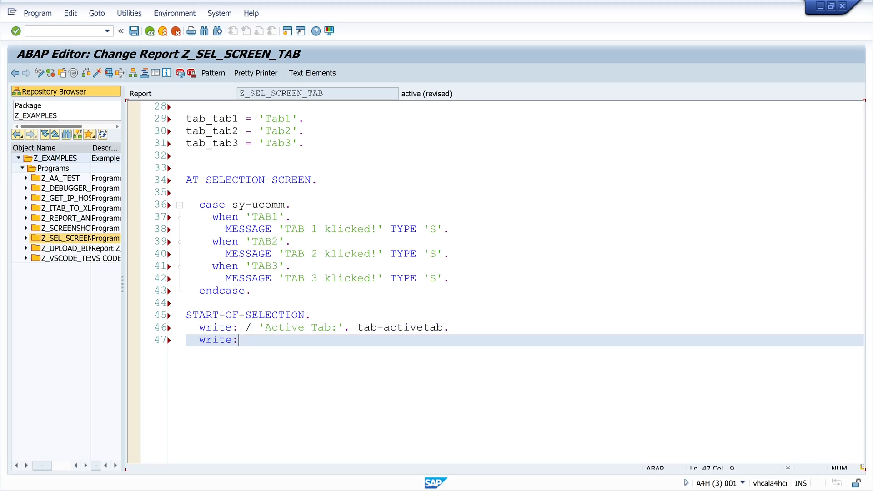
pyautogui.write("/ 'Active'")
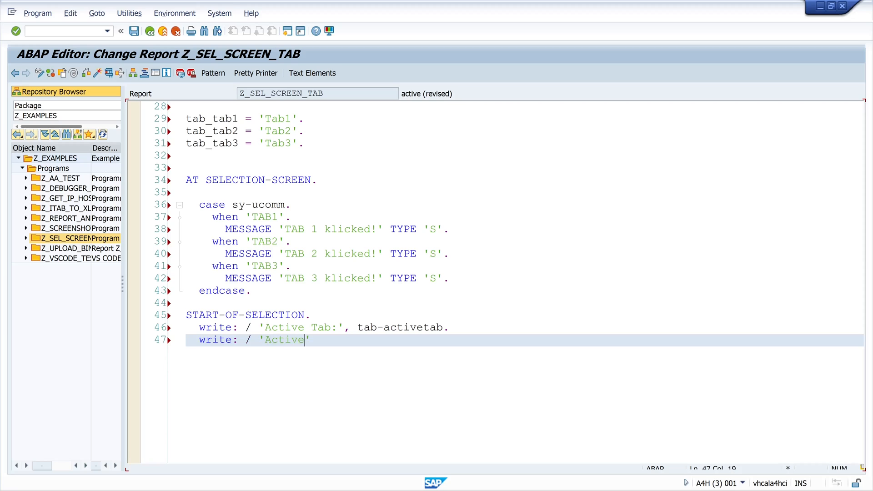
pyautogui.write('Subscreen:')
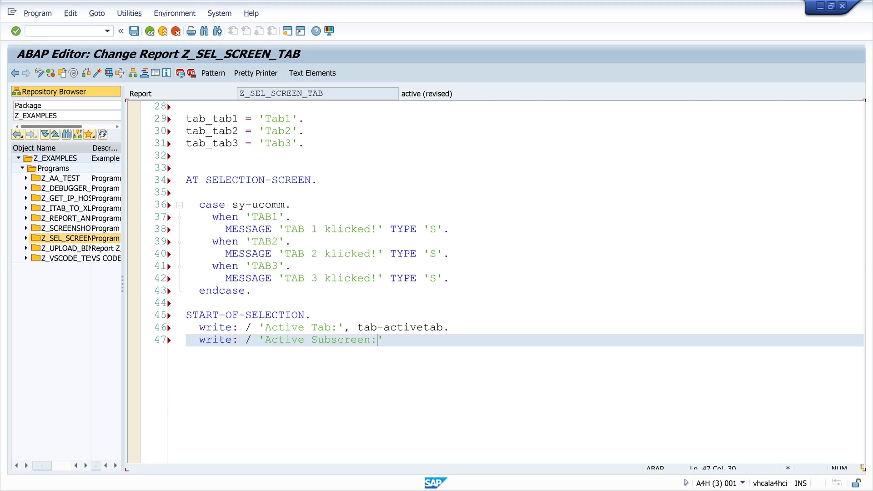
pyautogui.write(', tab-dynnr.')
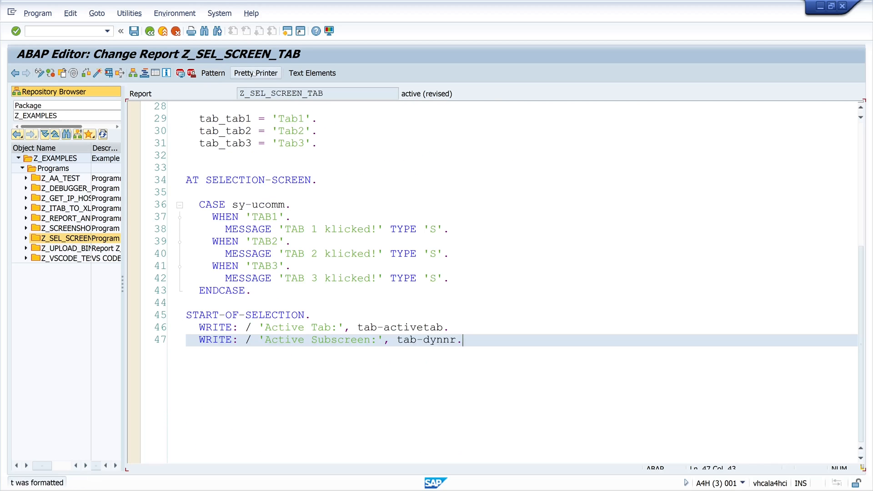
pyautogui.moveTo(98, 73)
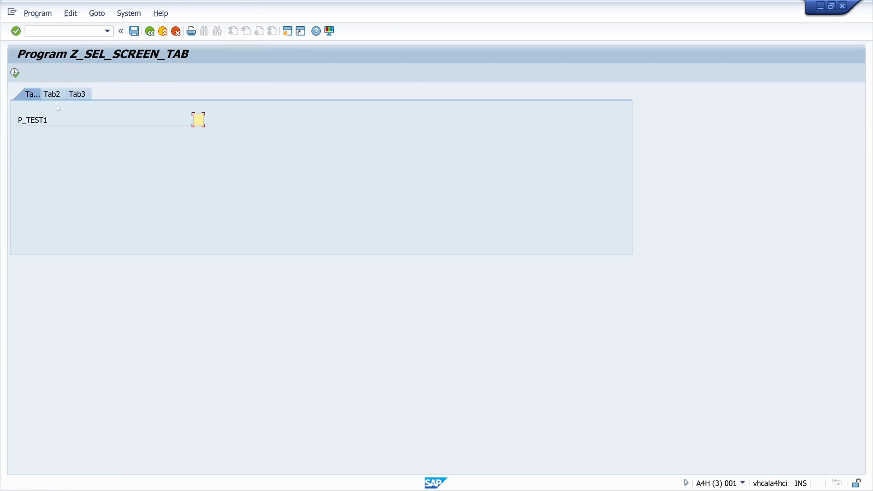
# Step: Run the report, switch through Tab2, Tab3, Tab1 and Tab2, then return to the code
pyautogui.click(52, 93)
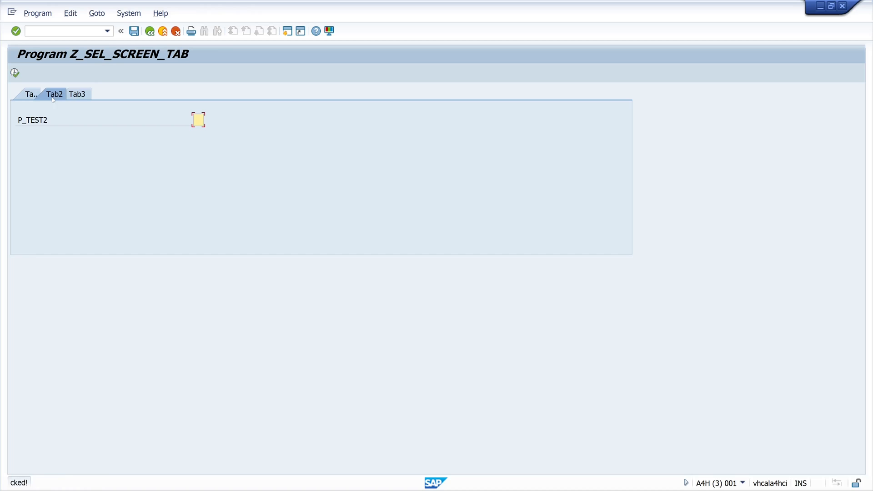
pyautogui.click(77, 94)
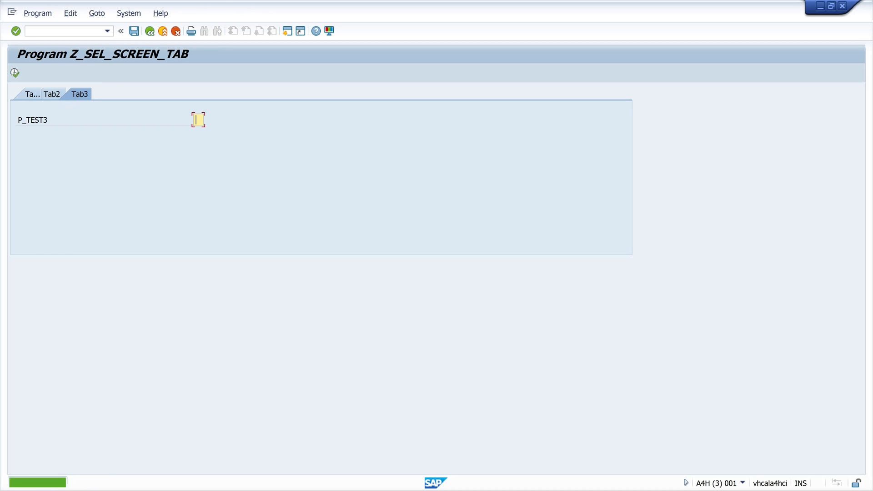
pyautogui.click(32, 94)
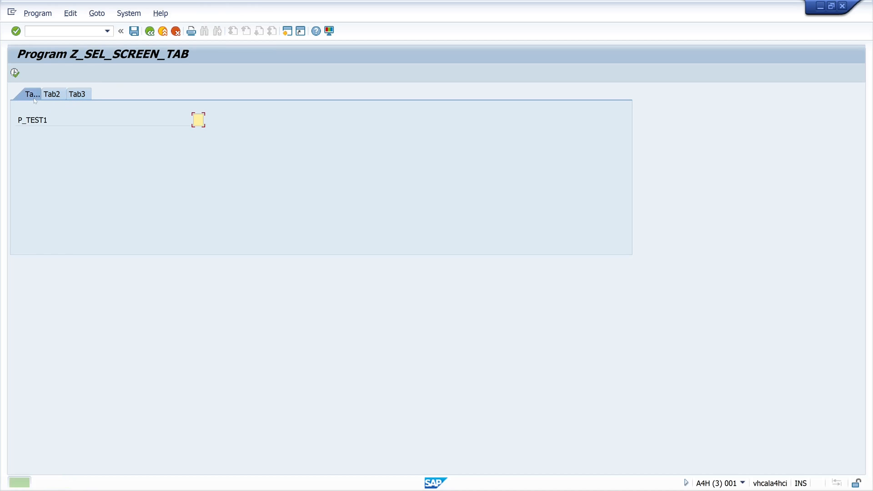
pyautogui.click(52, 93)
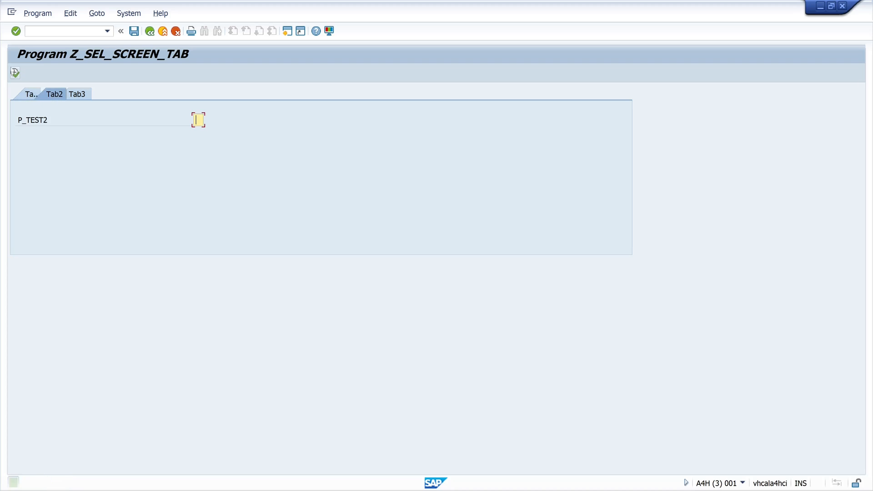
pyautogui.click(14, 72)
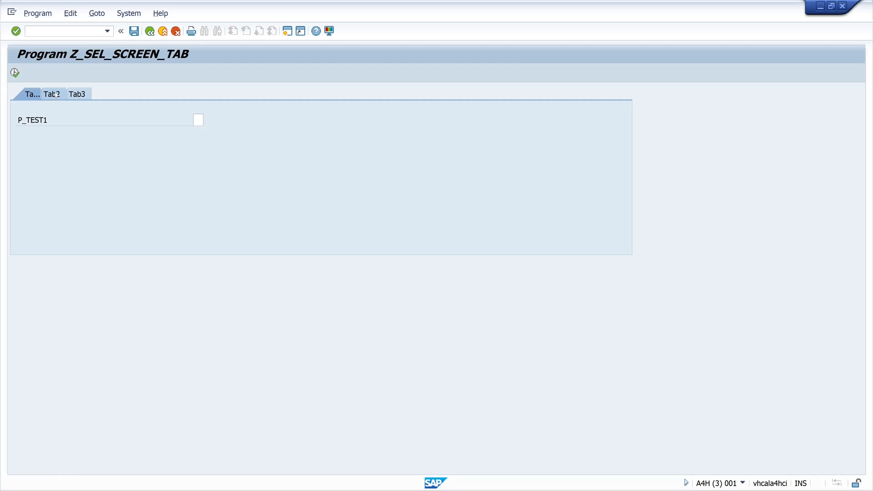
pyautogui.click(52, 93)
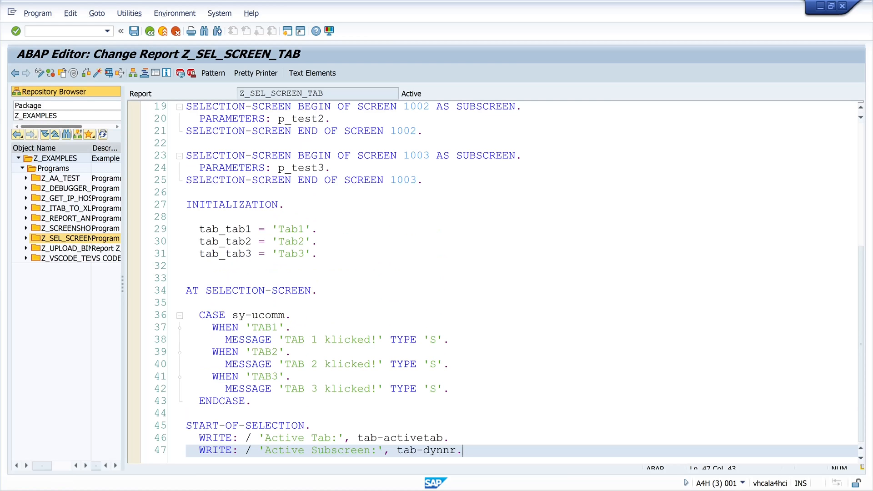
# Step: Under INITIALIZATION preset tab-activetab = 'TAB2' and tab-dynnr = 1002
pyautogui.scroll(-3)
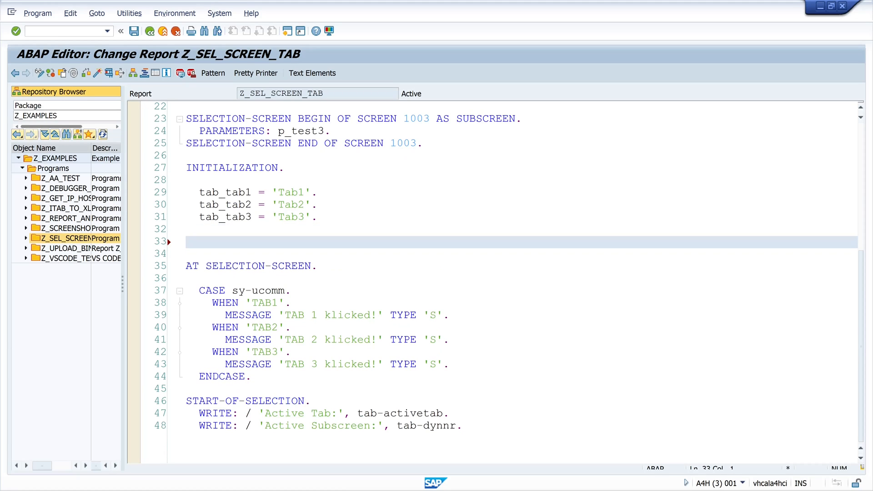
pyautogui.write('tab-ac')
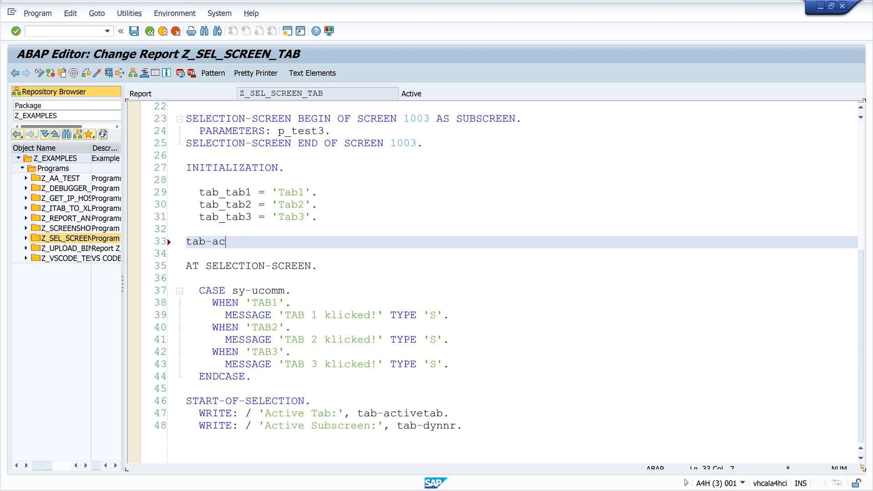
pyautogui.write('tivetab =')
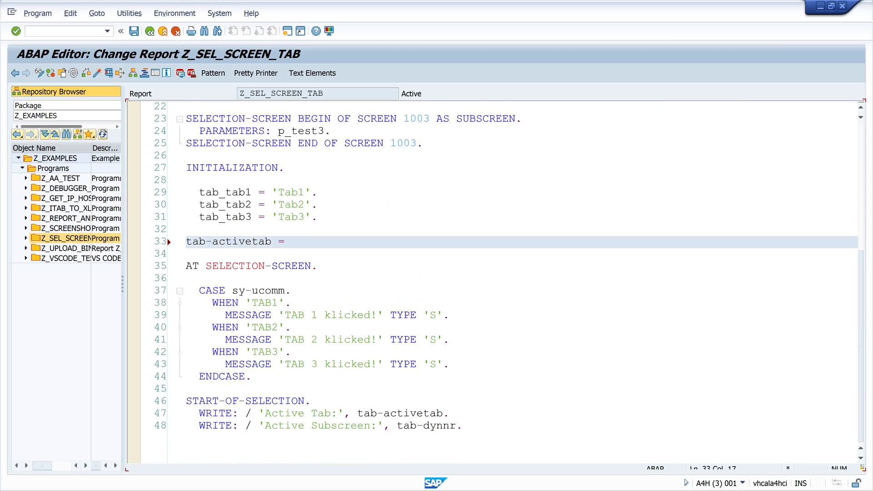
pyautogui.write("'TAB2'.")
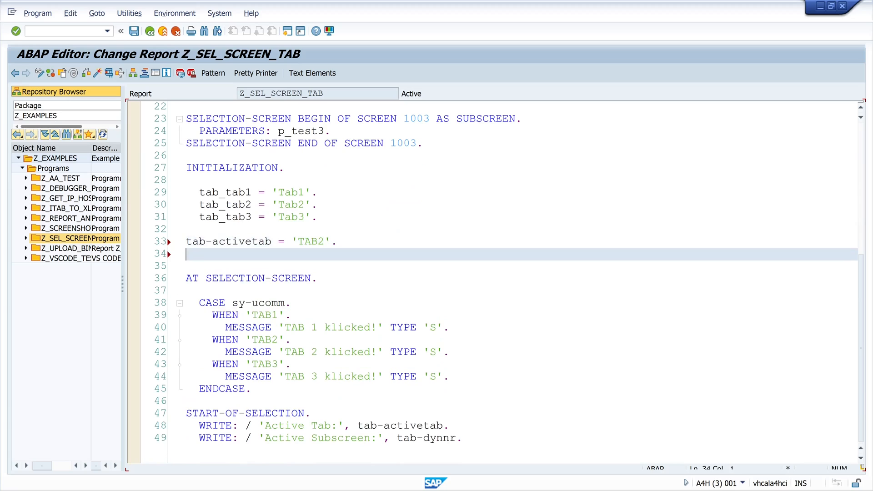
pyautogui.write('tab-')
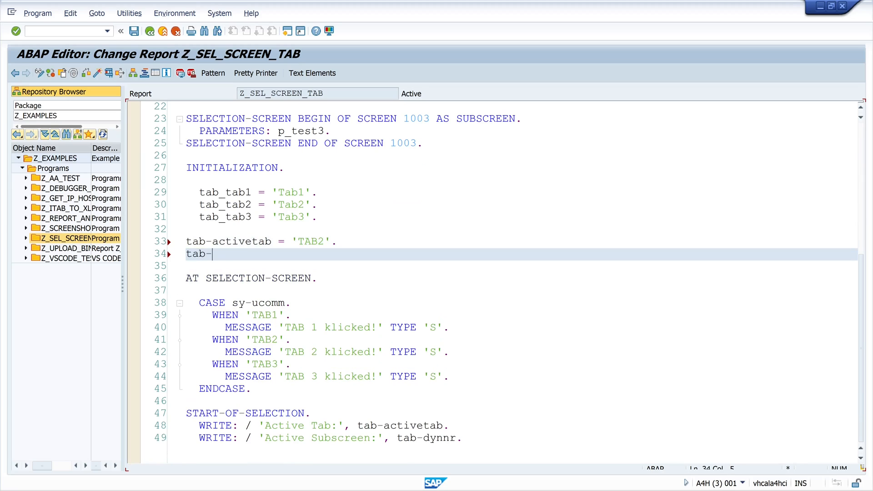
pyautogui.write('dynnr = 1002')
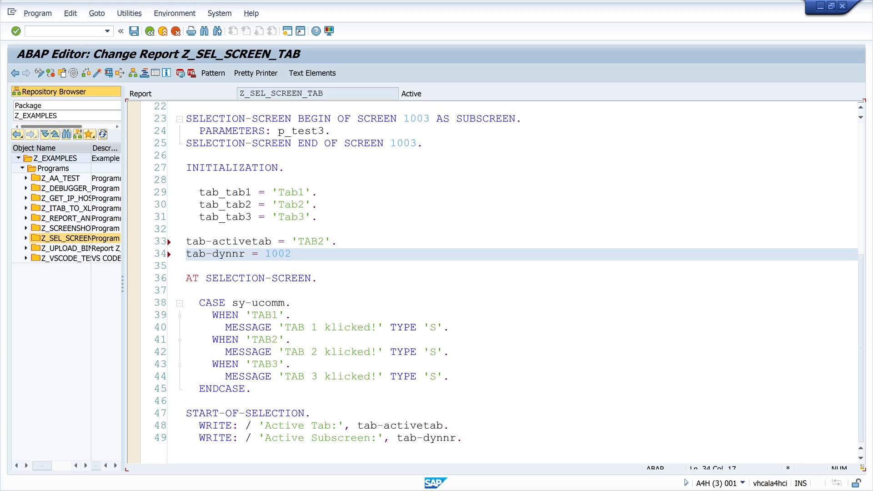
# Step: Add tab-prog = sy-repid, then activate and run the report
pyautogui.write('tab-prog')
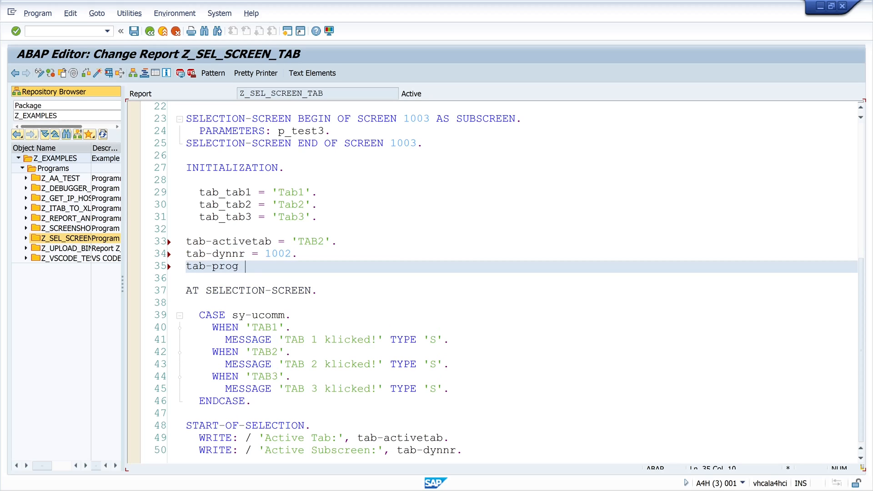
pyautogui.write('= sy-repid.')
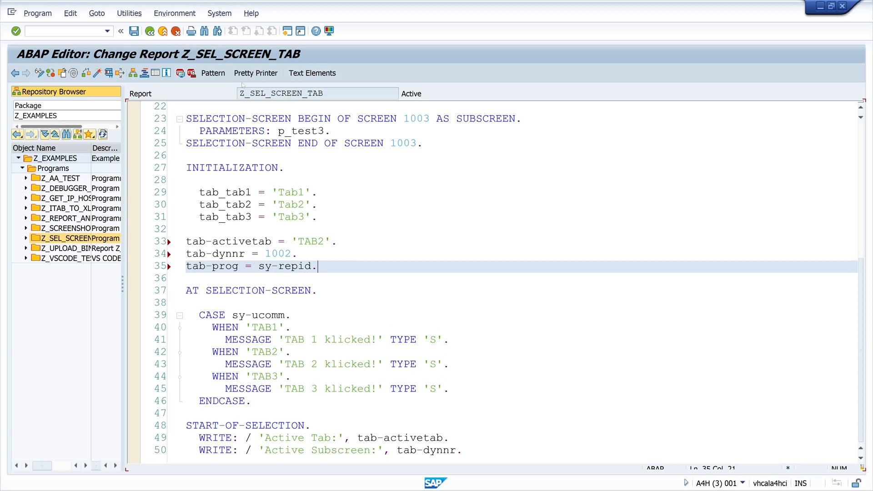
pyautogui.click(255, 73)
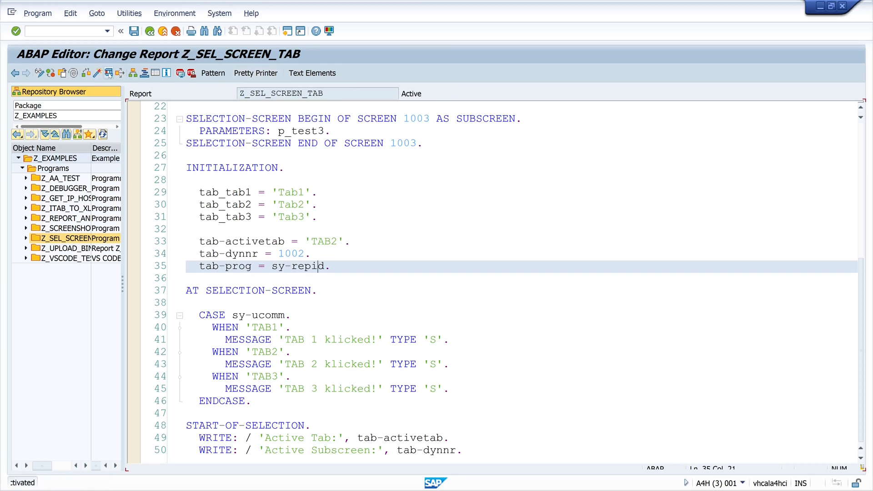
pyautogui.click(13, 30)
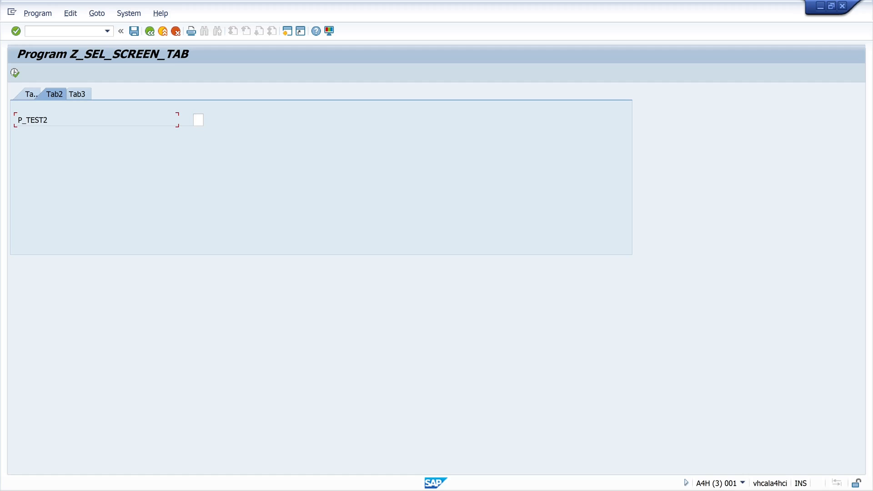
pyautogui.moveTo(63, 114)
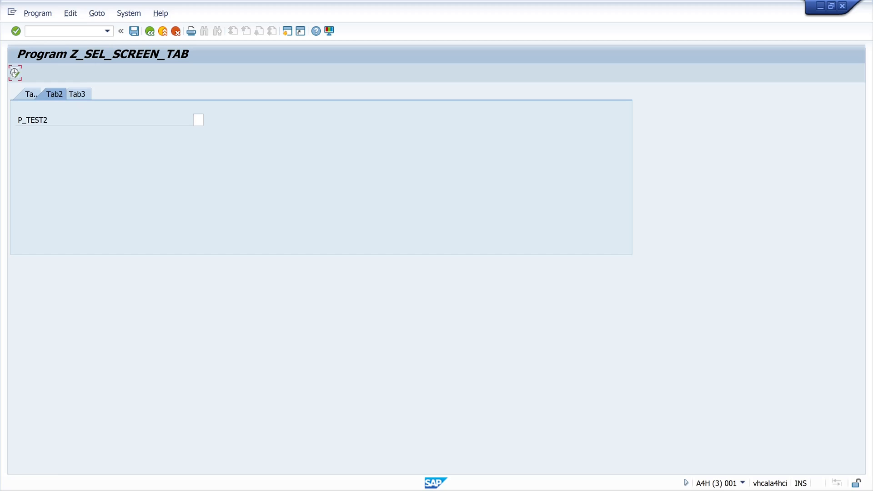
# Step: Execute to list Active Tab TAB2 and Subscreen 1002, then go back to the selection screen
pyautogui.click(14, 72)
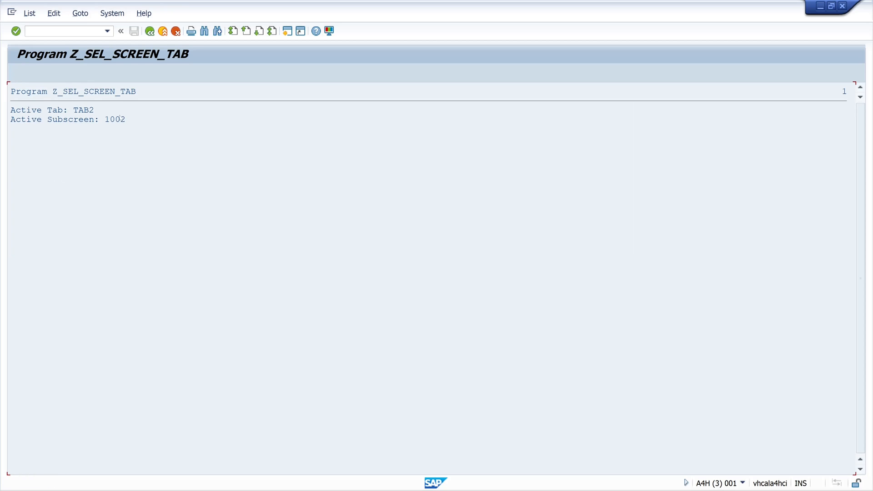
pyautogui.click(150, 30)
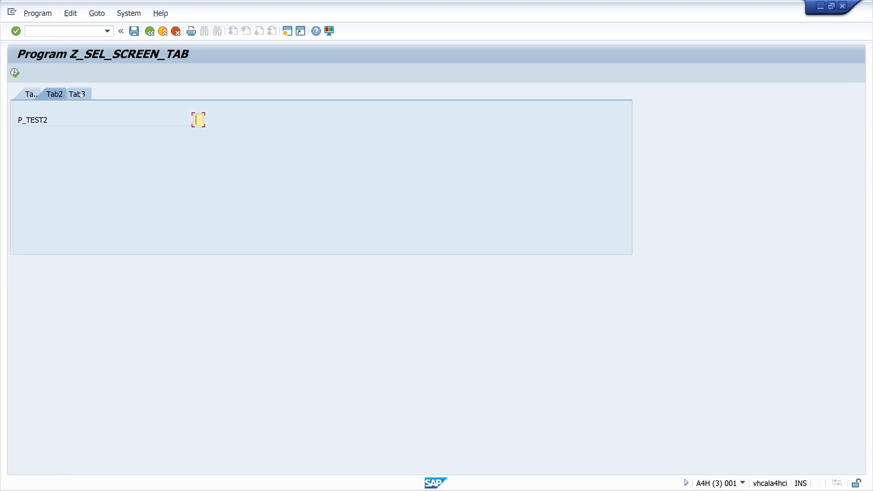
pyautogui.click(77, 94)
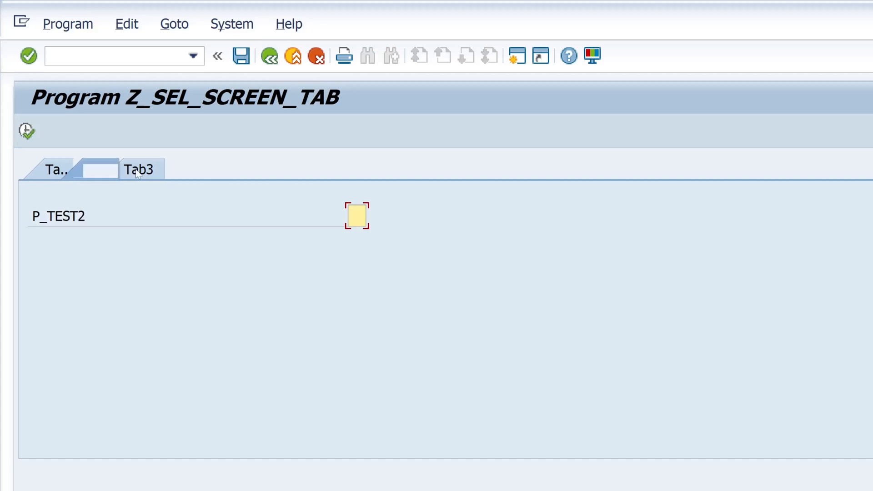
# Step: Switch to Tab1, then Tab3, and focus the P_TEST3 checkbox
pyautogui.click(95, 169)
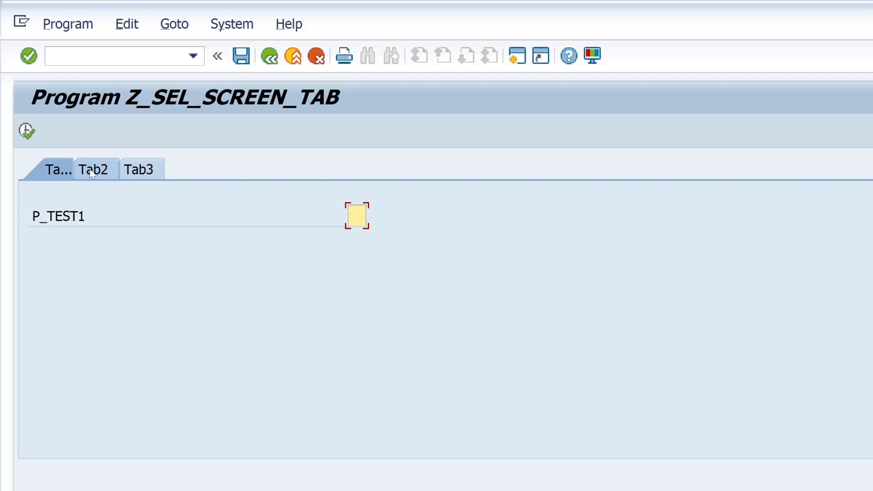
pyautogui.click(139, 169)
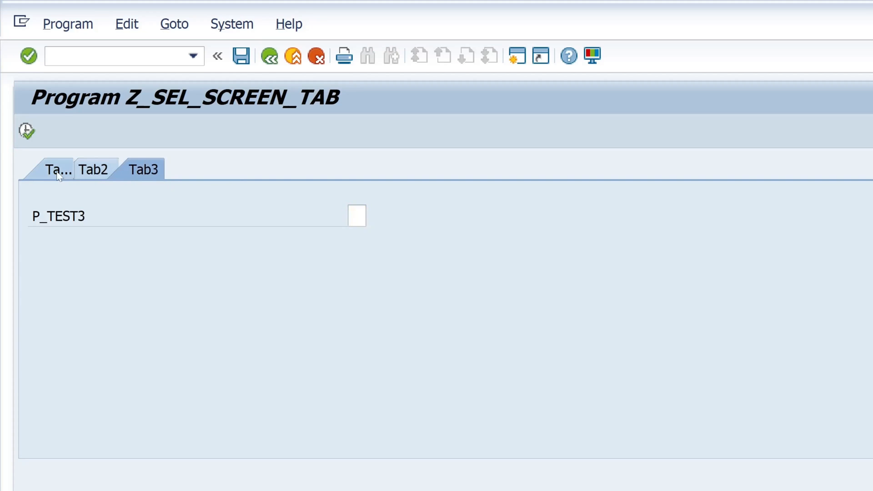
pyautogui.click(355, 216)
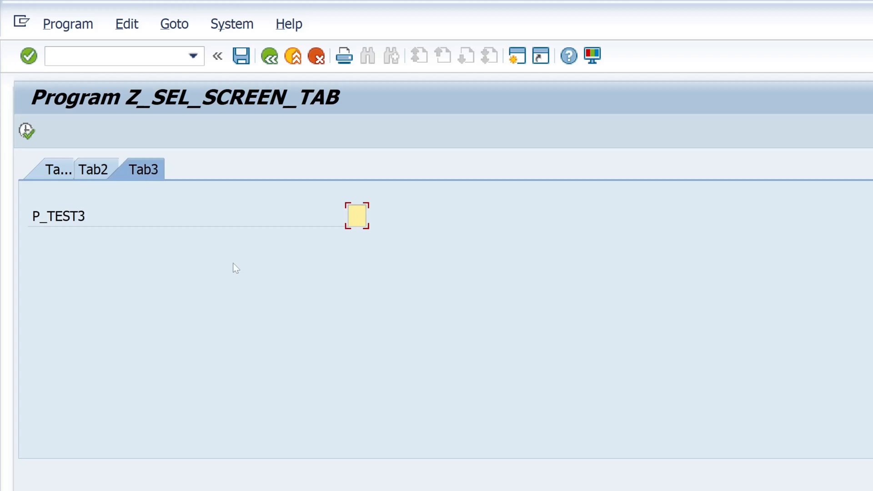
pyautogui.click(356, 215)
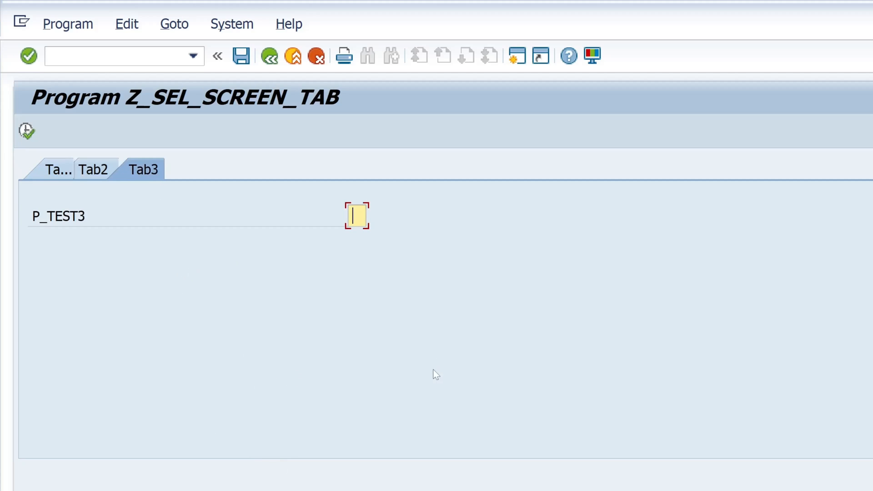
pyautogui.moveTo(450, 376)
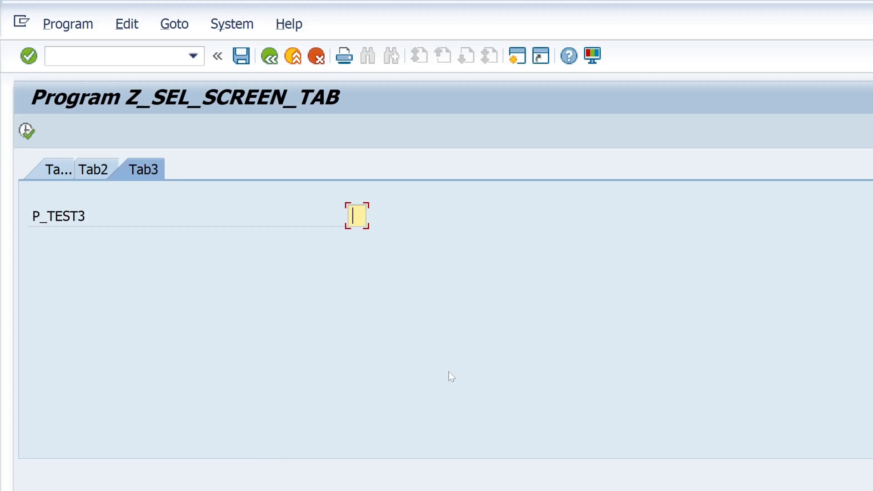
pyautogui.moveTo(254, 347)
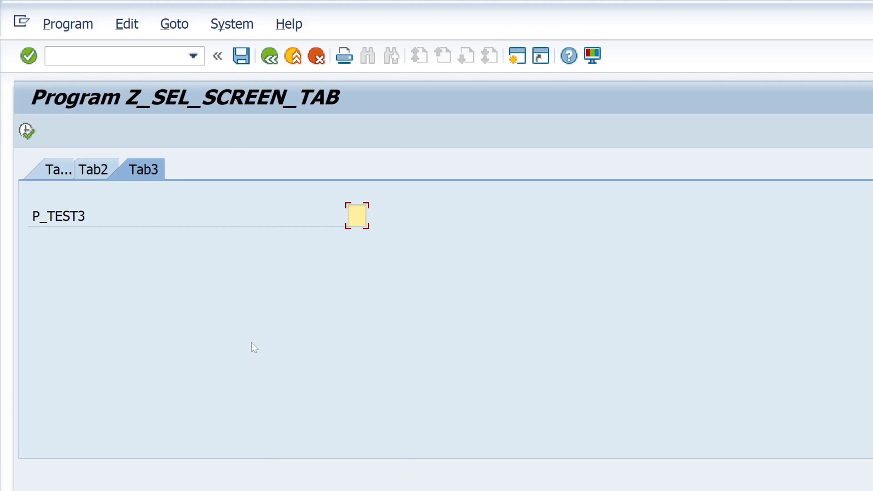
pyautogui.moveTo(299, 265)
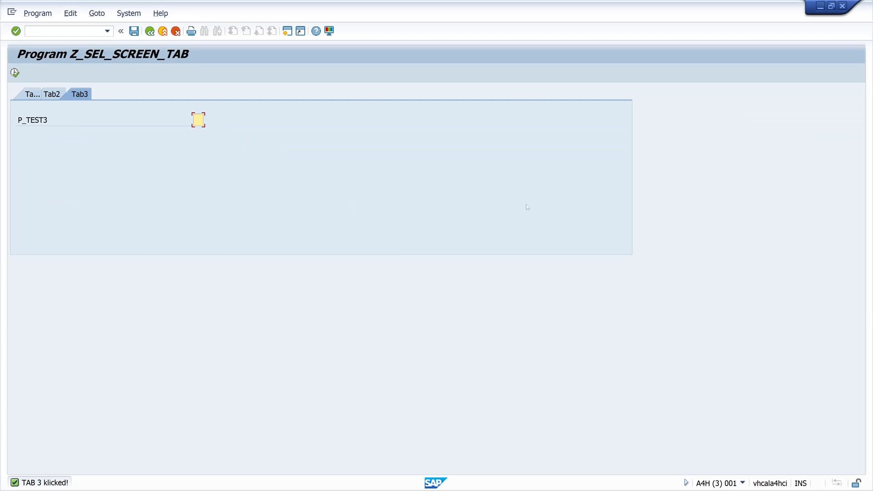
pyautogui.moveTo(489, 20)
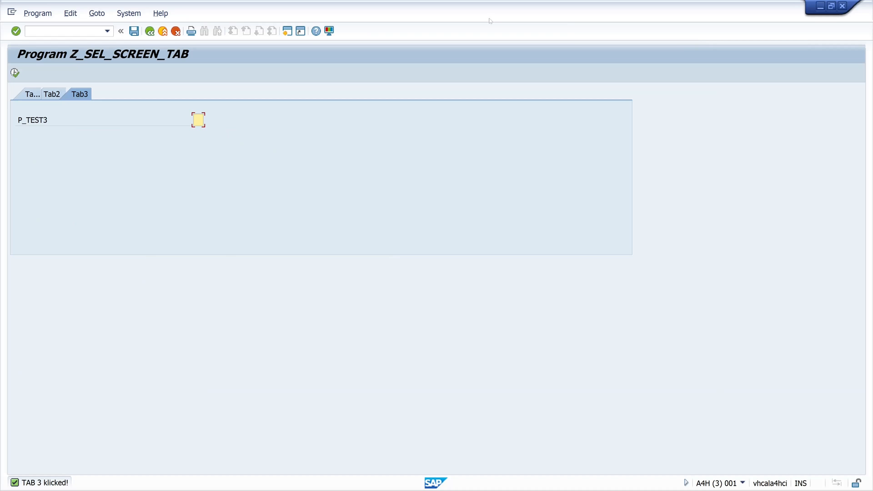